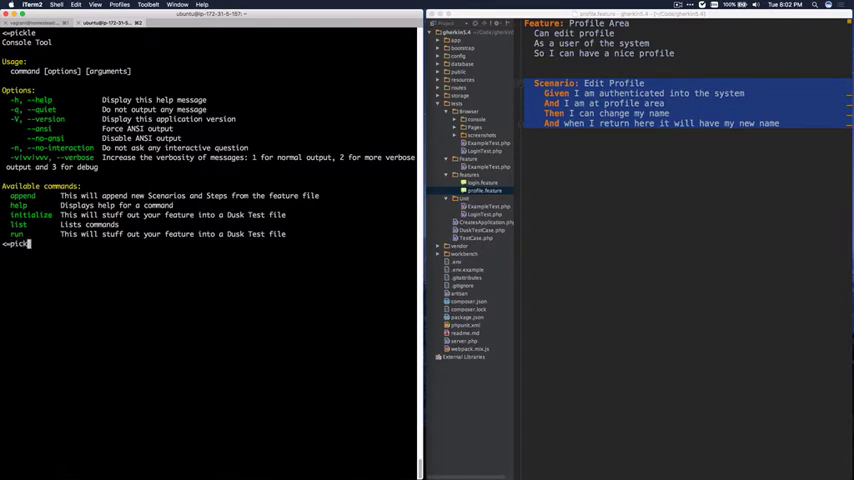
- Run the initialize command on tests/features/profile.feature to generate tests/Feature/ProfileTest.php
{"action": "type", "text": "initialize tests/features/"}
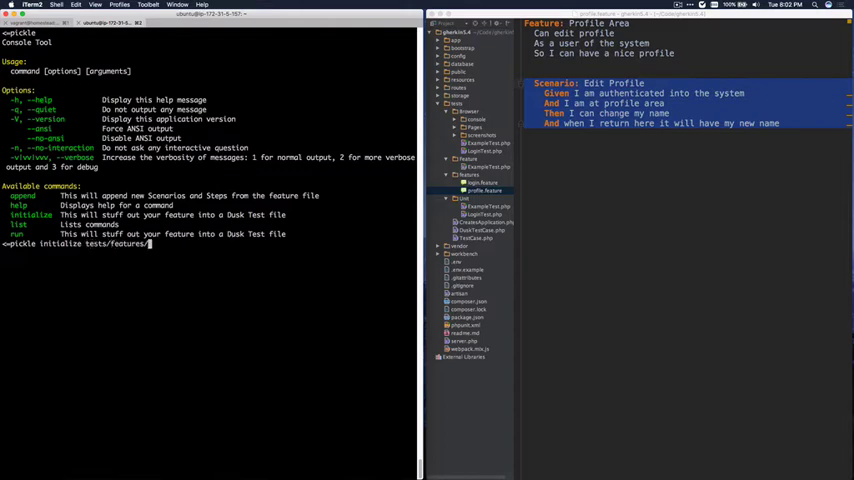
{"action": "type", "text": "profile.feature"}
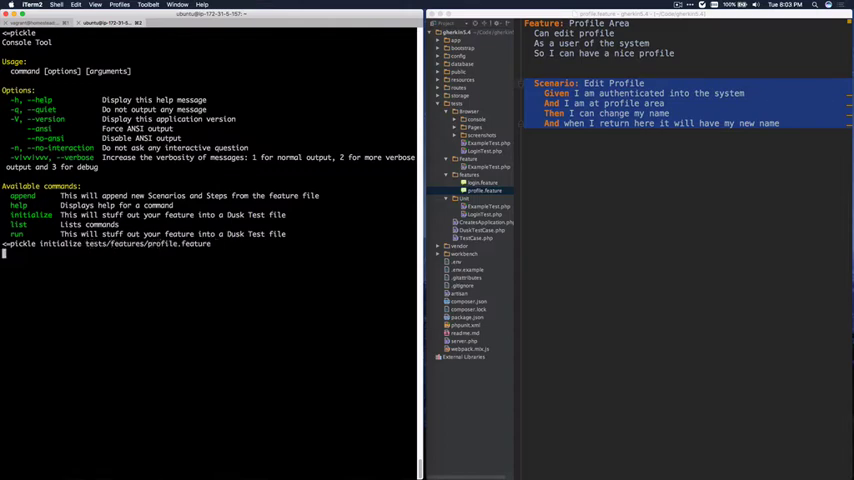
{"action": "key", "text": "Return"}
{"action": "type", "text": "use D"}
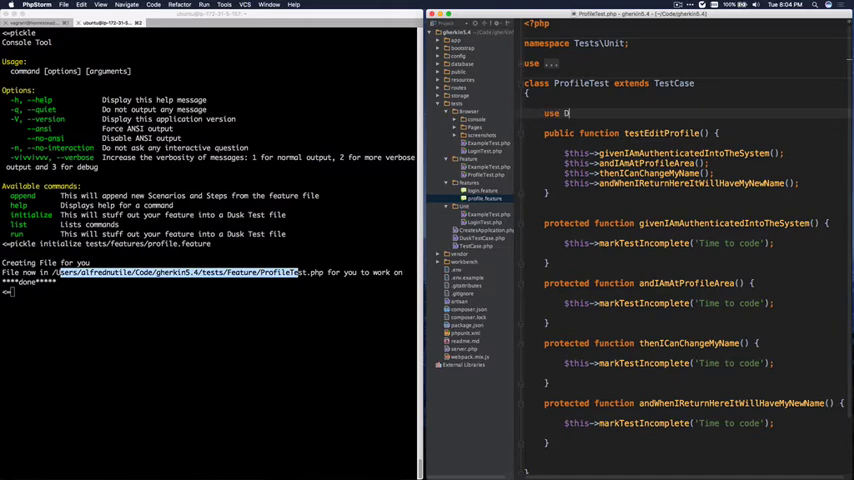
- Use DatabaseMigrations, create a factory user, log in with be($user) and assertTrue(Auth::user())
{"action": "type", "text": "atabaseMigrations;"}
{"action": "left_click", "coordinate": [670, 242]}
{"action": "type", "text": "$user = factory(\\App\\User::class)->"}
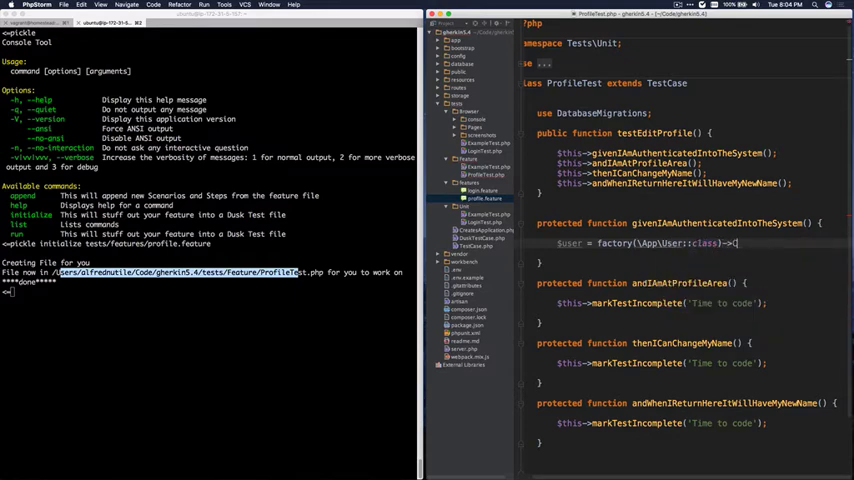
{"action": "type", "text": "reate();"}
{"action": "type", "text": "$this->assertTrue("}
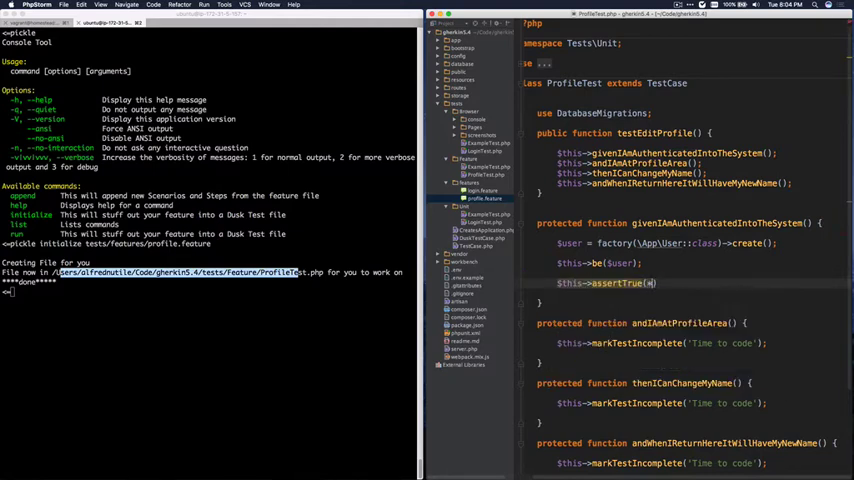
{"action": "type", "text": "Auth::user("}
{"action": "left_click", "coordinate": [208, 290]}
{"action": "type", "text": "pickle run"}
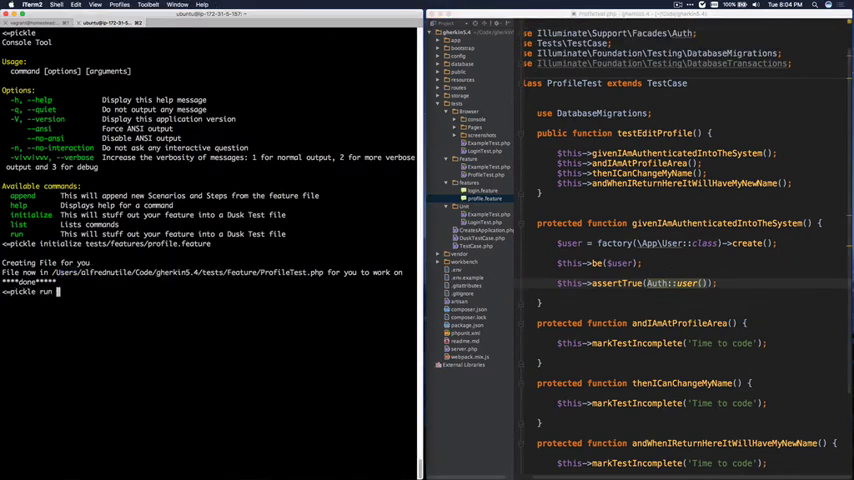
- Run the profile feature's tests on tests/features/profile.feature and review the failing assertion output
{"action": "type", "text": "tests/features/profile.feature"}
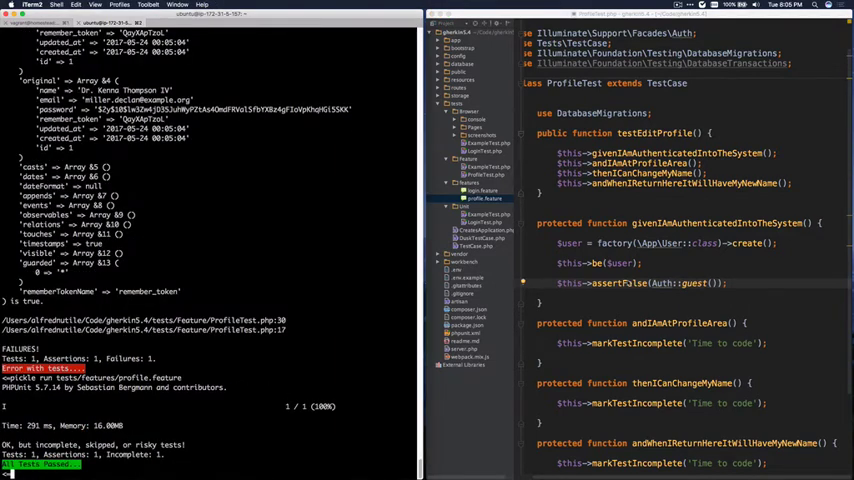
{"action": "scroll", "scroll_direction": "up", "scroll_amount": 3}
{"action": "type", "text": "clear"}
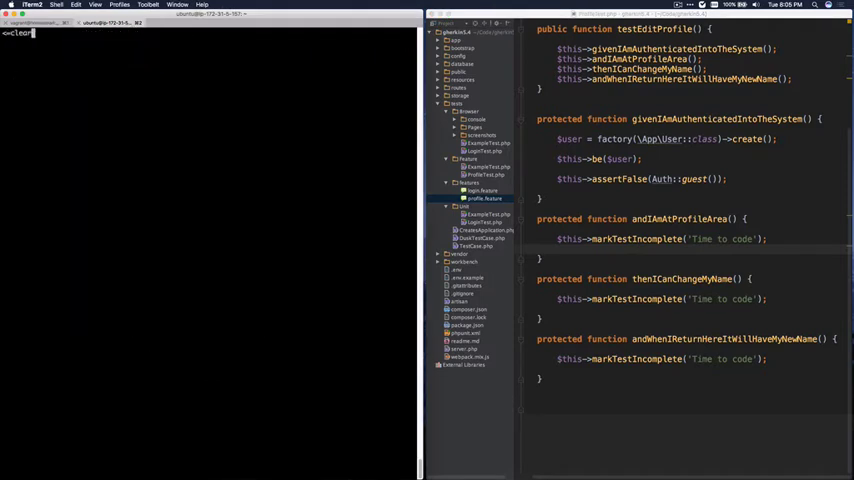
- Rerun the feature, then run phpunit tests/Feature/ProfileTest.php to OK with one incomplete, and clear
{"action": "type", "text": "pickle run tests/features/profile.feature"}
{"action": "key", "text": "Return"}
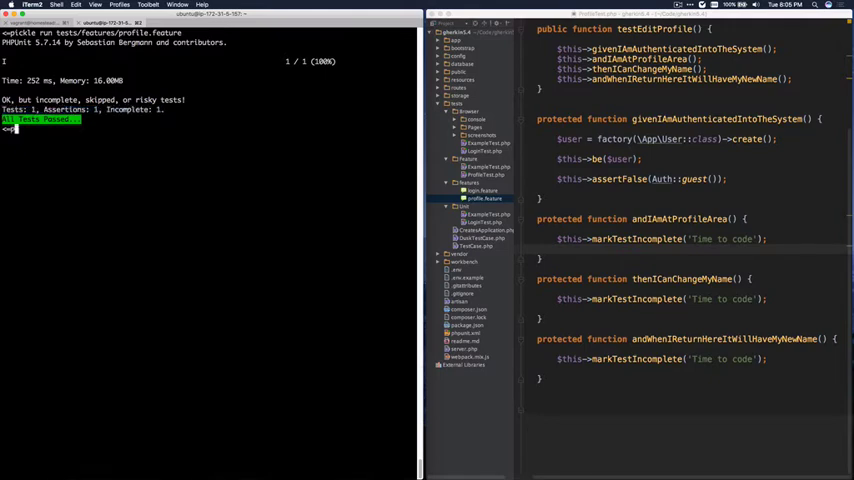
{"action": "type", "text": "phpunit tests/"}
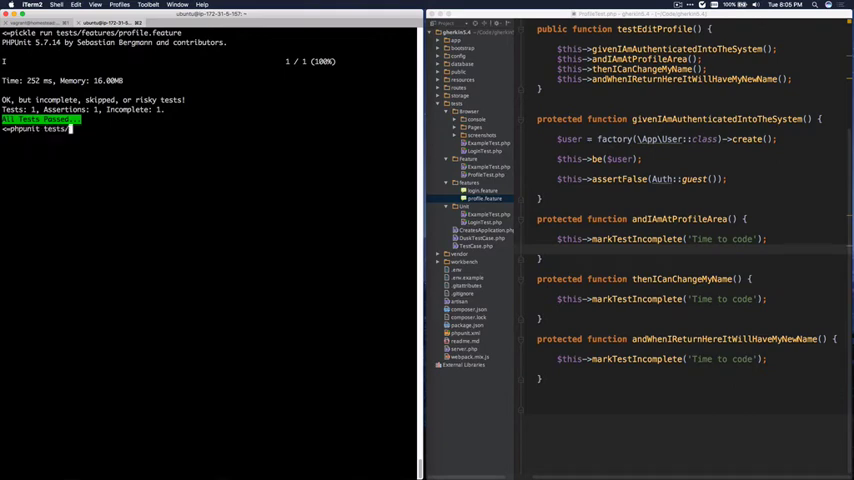
{"action": "type", "text": "feature/ProfileTest.php"}
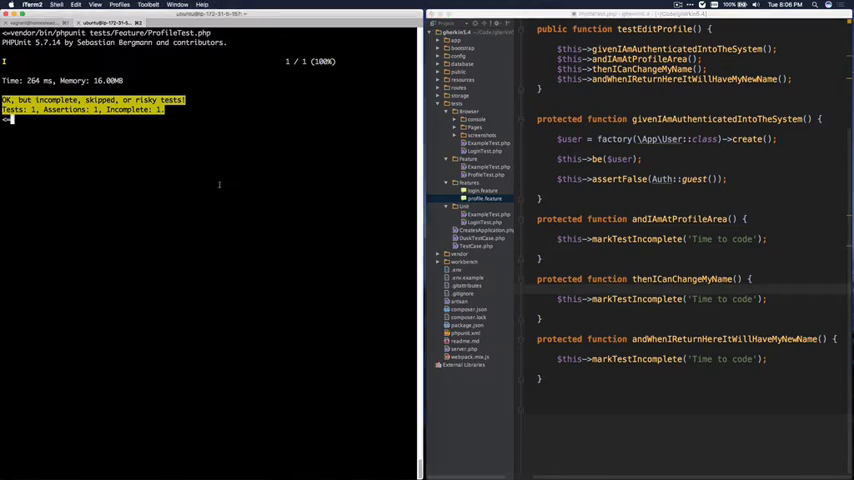
{"action": "type", "text": "clear"}
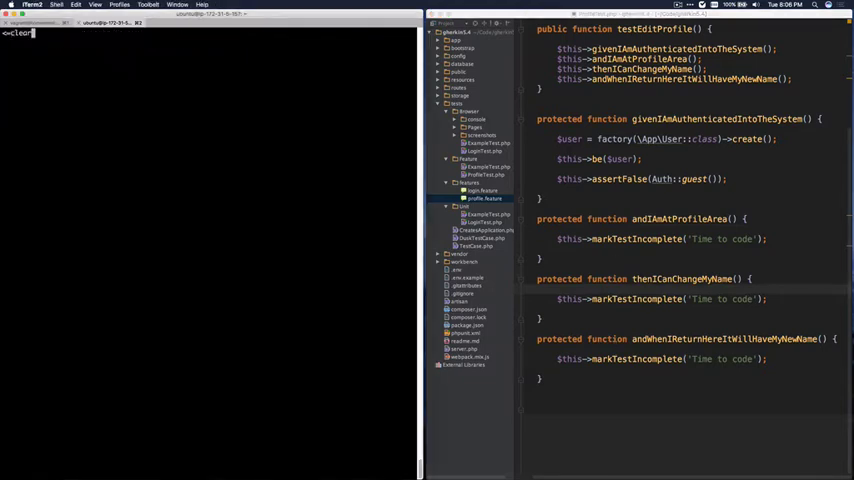
- Initialize tests/features/profile.feature with --context=browser to generate the Dusk Browser ProfileTest
{"action": "key", "text": "Return"}
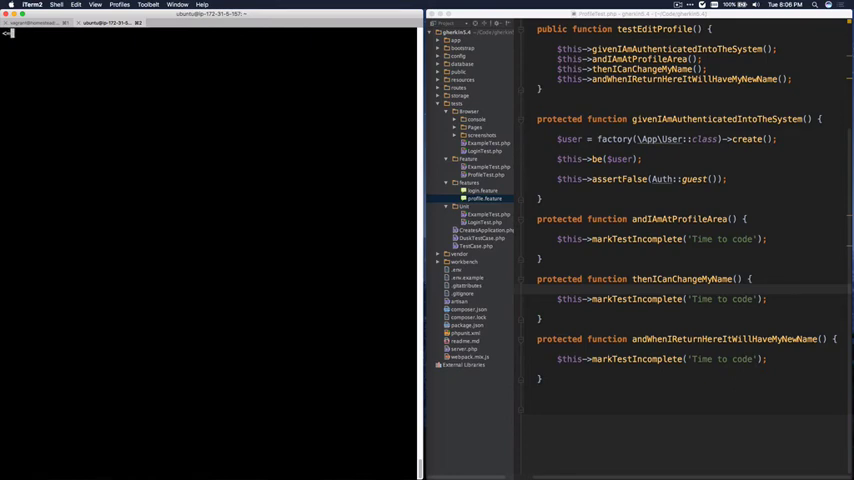
{"action": "type", "text": "pickle init"}
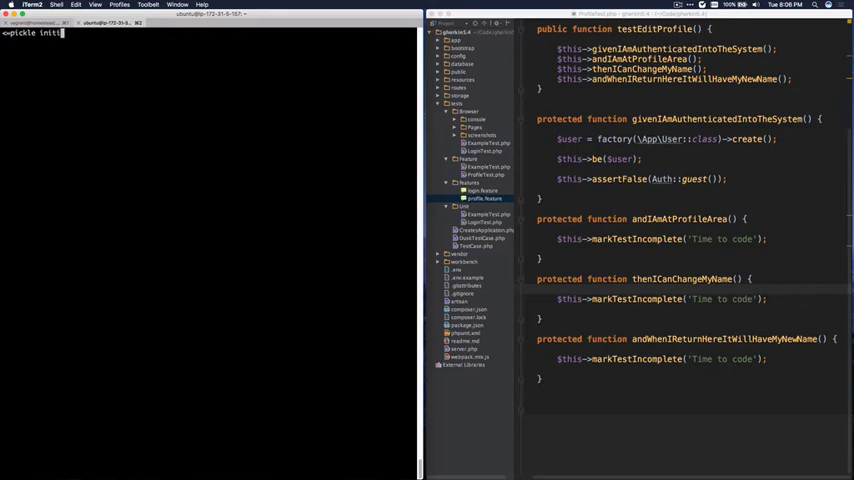
{"action": "type", "text": "al"}
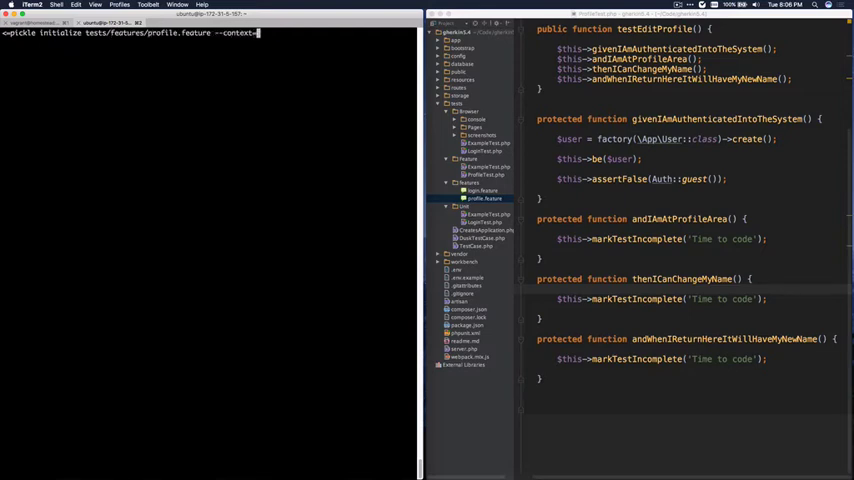
{"action": "type", "text": "browser"}
{"action": "key", "text": "Return"}
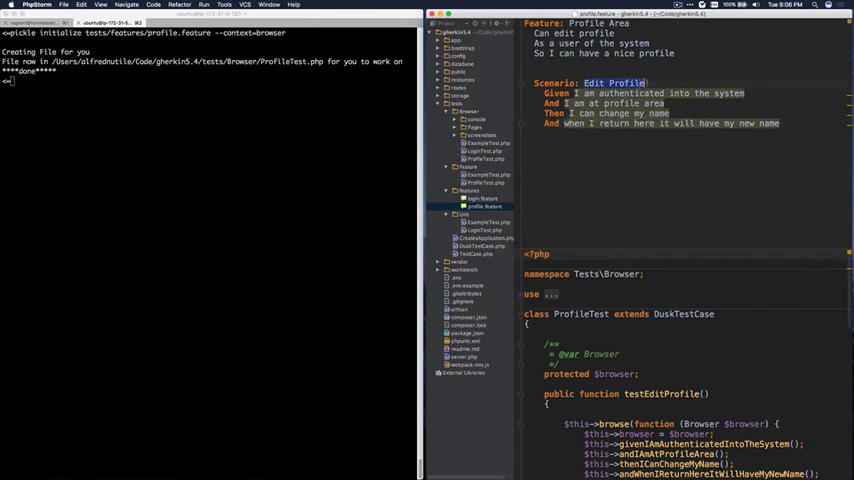
{"action": "scroll", "scroll_direction": "down", "scroll_amount": 3}
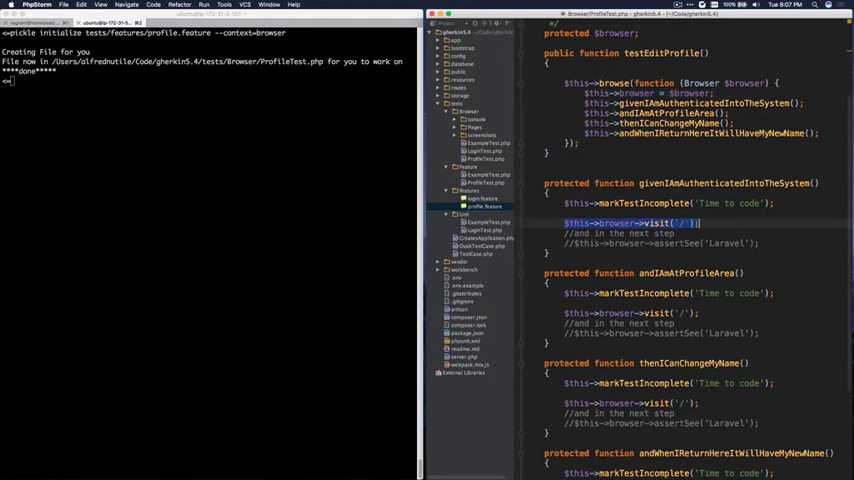
{"action": "scroll", "scroll_direction": "up", "scroll_amount": 3}
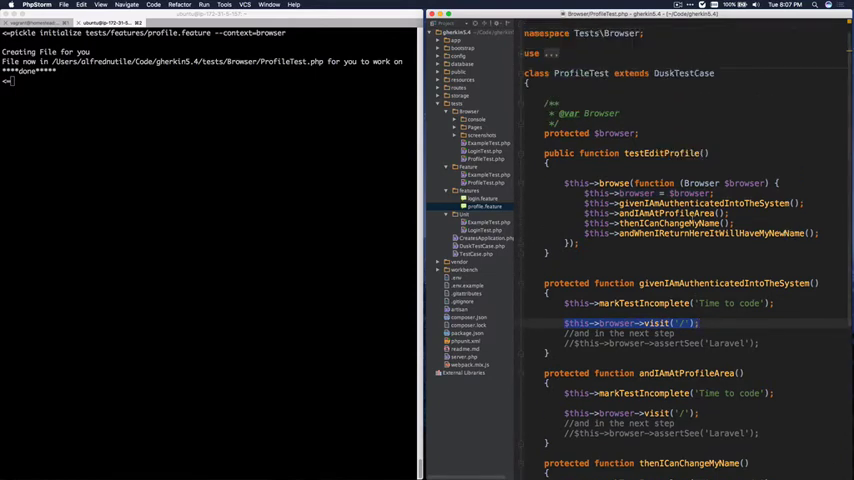
{"action": "scroll", "scroll_direction": "down", "scroll_amount": 3}
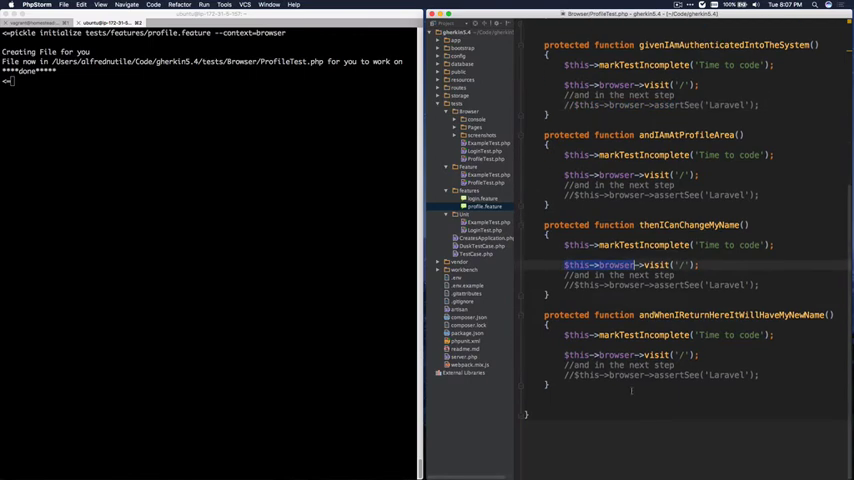
{"action": "scroll", "scroll_direction": "up", "scroll_amount": 3}
{"action": "type", "text": "pick"}
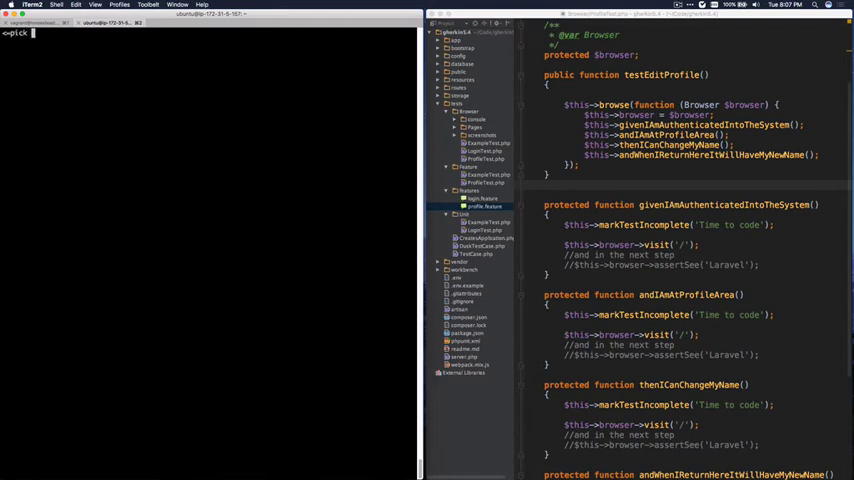
{"action": "type", "text": "run tests/features/f"}
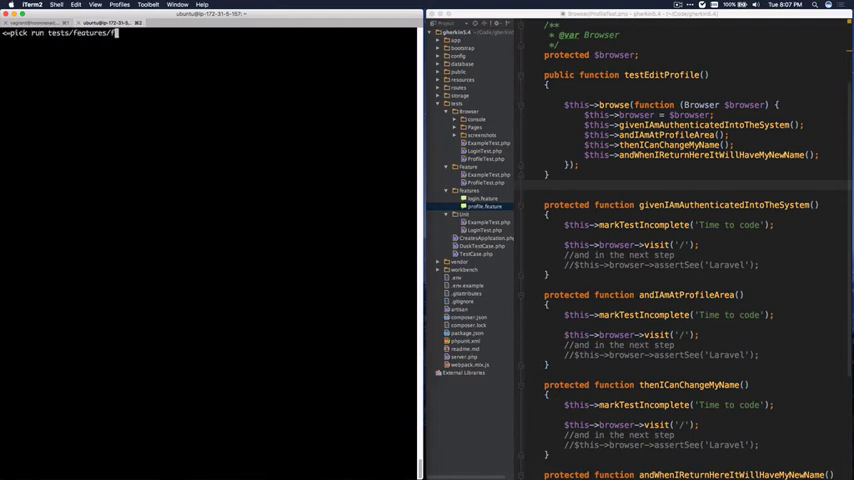
- Run gherkin run tests/features/profile.feature --context=browser, rerunning after the error to get OK but incomplete
{"action": "type", "text": "profile.feature --co"}
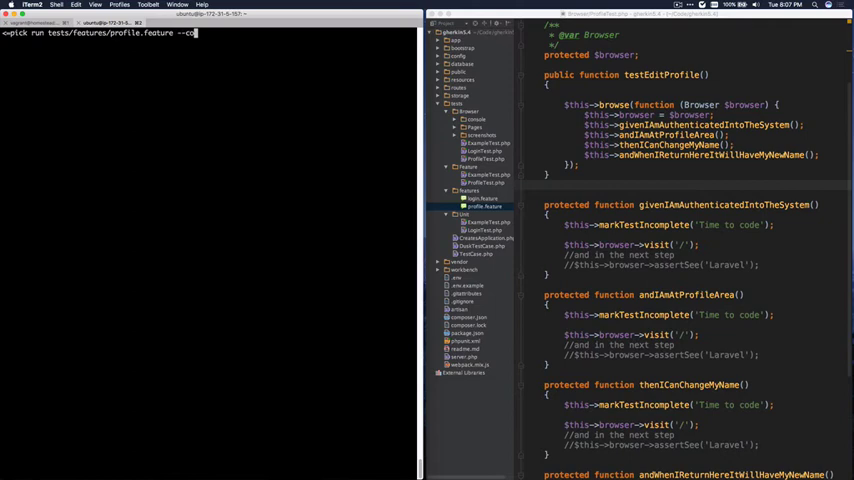
{"action": "type", "text": "ntext-"}
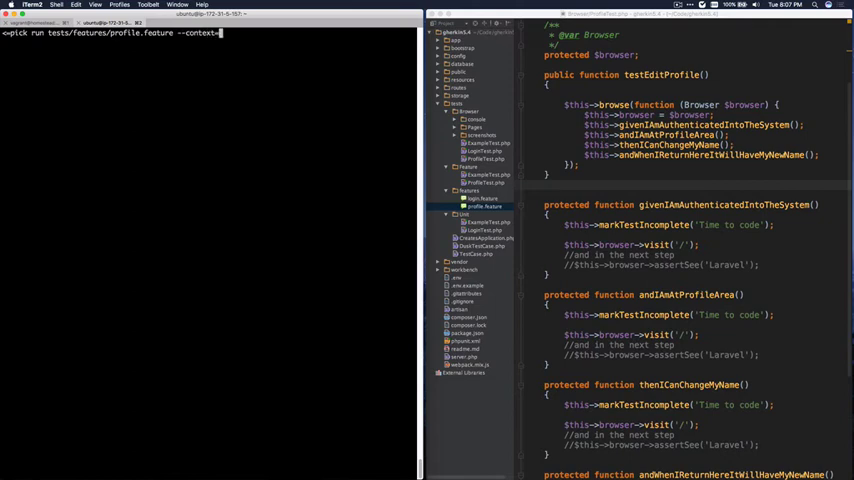
{"action": "type", "text": "browser"}
{"action": "key", "text": "Return"}
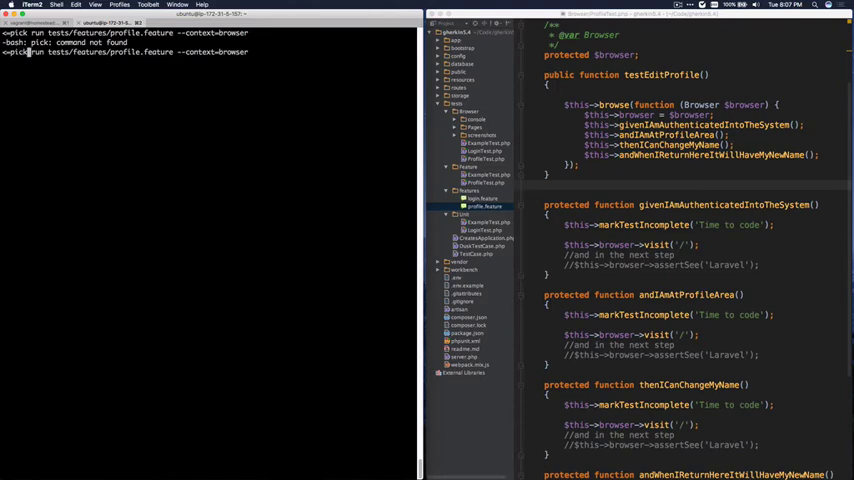
{"action": "type", "text": "le"}
{"action": "key", "text": "Return"}
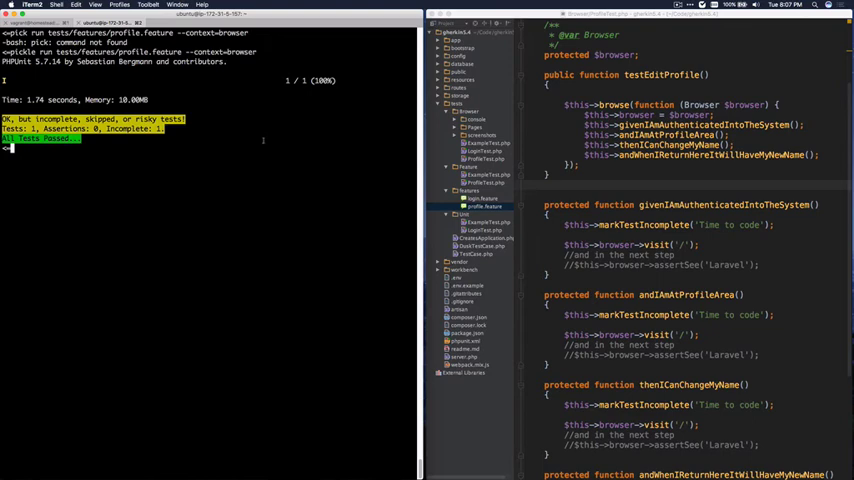
{"action": "type", "text": "php artisan"}
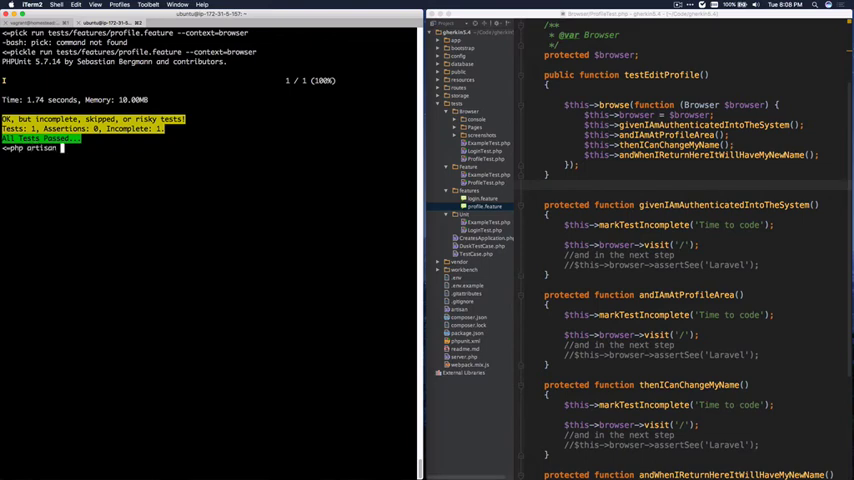
- Run php artisan dusk tests/Browser/ProfileTest.php to OK with incomplete, then return to PhpStorm
{"action": "type", "text": "dusk tests/Browser/ProfileTest.php"}
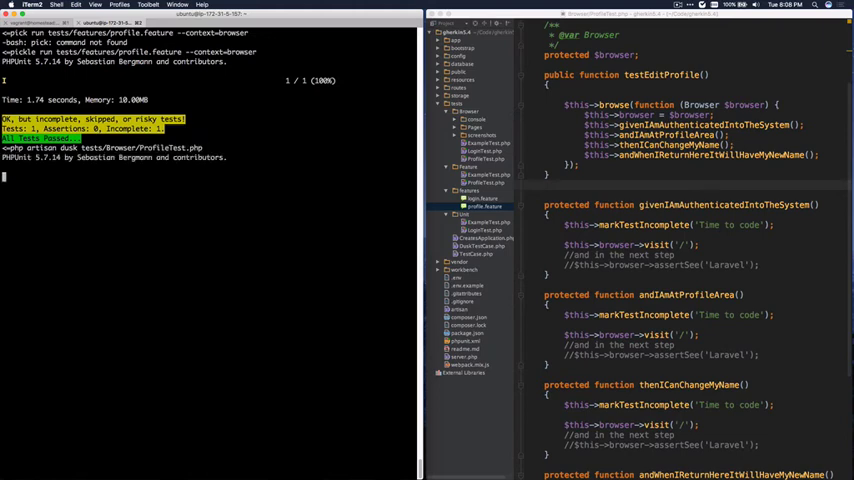
{"action": "key", "text": "Return"}
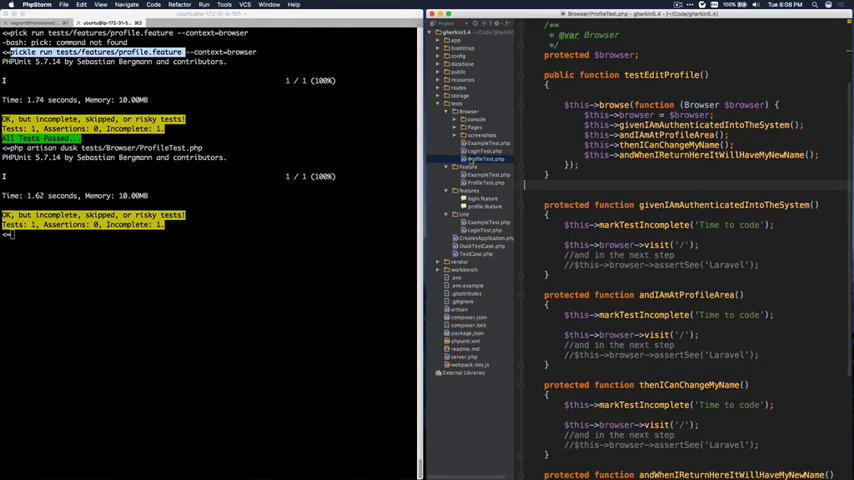
{"action": "left_click", "coordinate": [484, 206]}
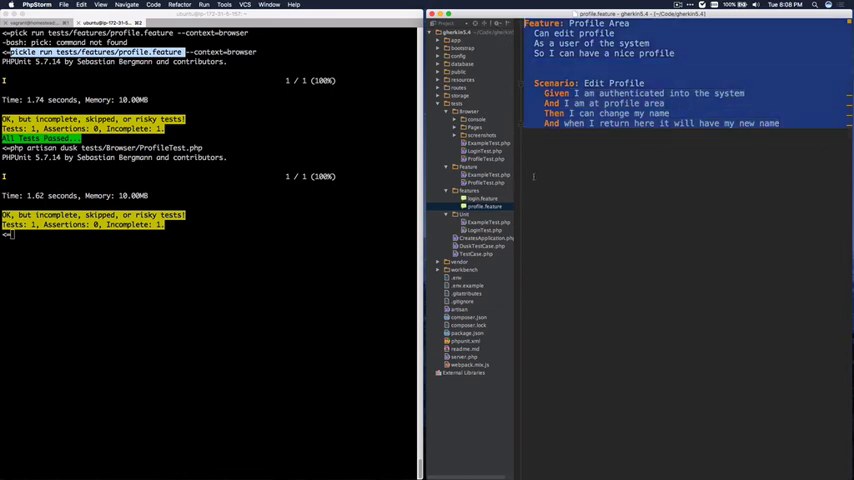
- Write 'Scenario: View Profile' in profile.feature: authenticated as user a, at user b's profile, see b's name
{"action": "left_click", "coordinate": [488, 184]}
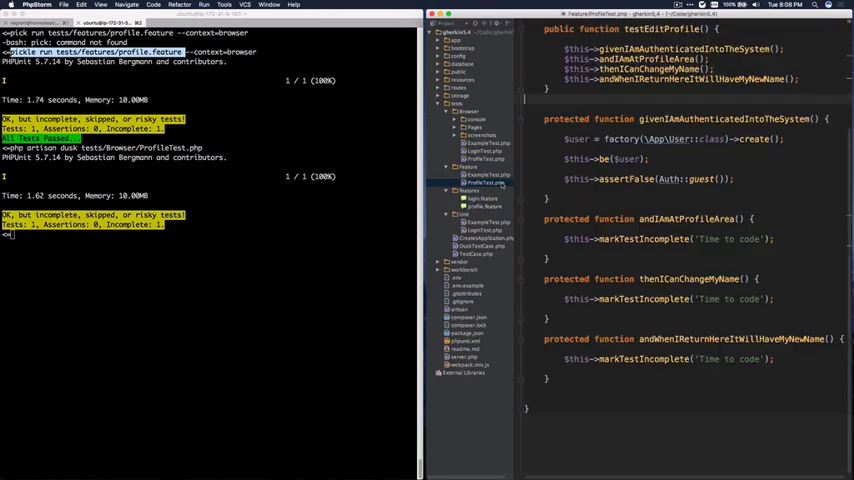
{"action": "left_click", "coordinate": [470, 216]}
{"action": "type", "text": "p"}
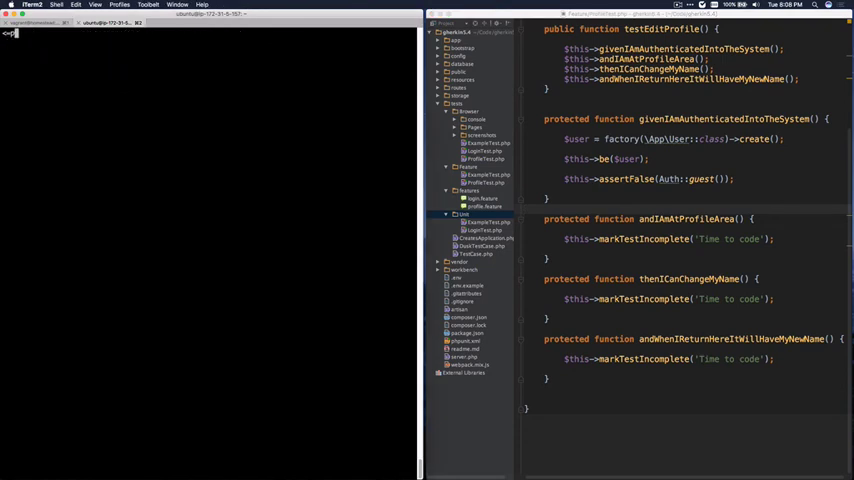
{"action": "left_click", "coordinate": [484, 206]}
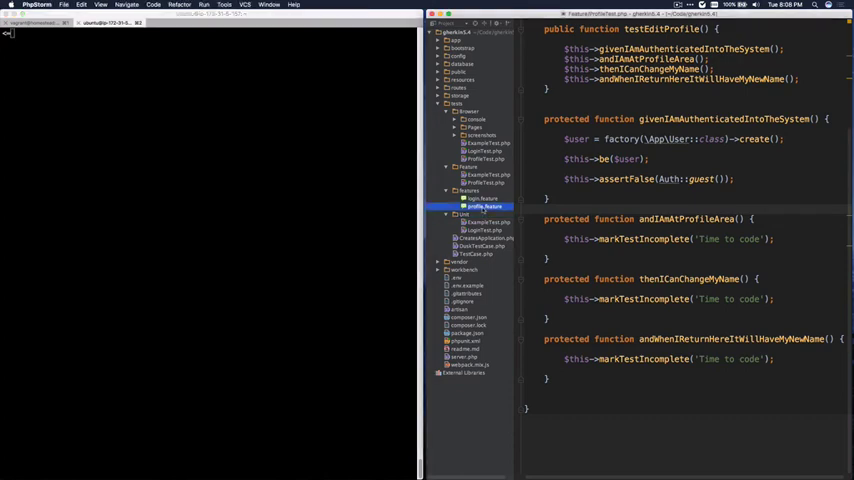
{"action": "left_click", "coordinate": [484, 206]}
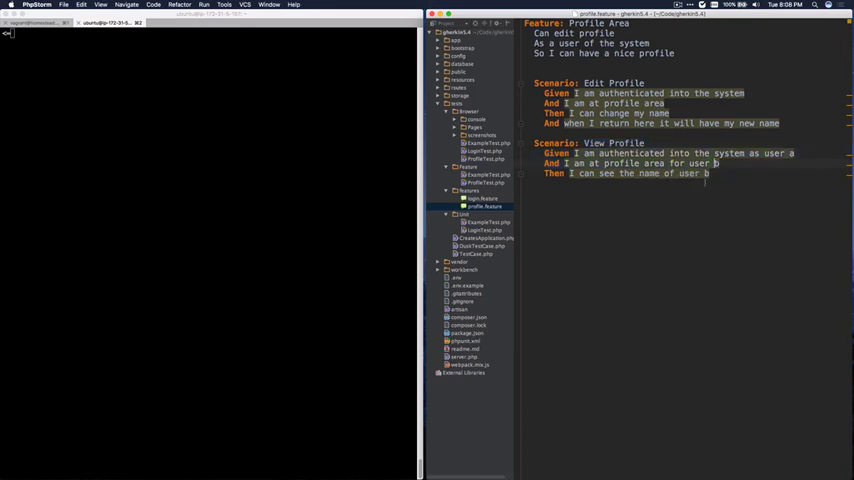
{"action": "left_click", "coordinate": [486, 184]}
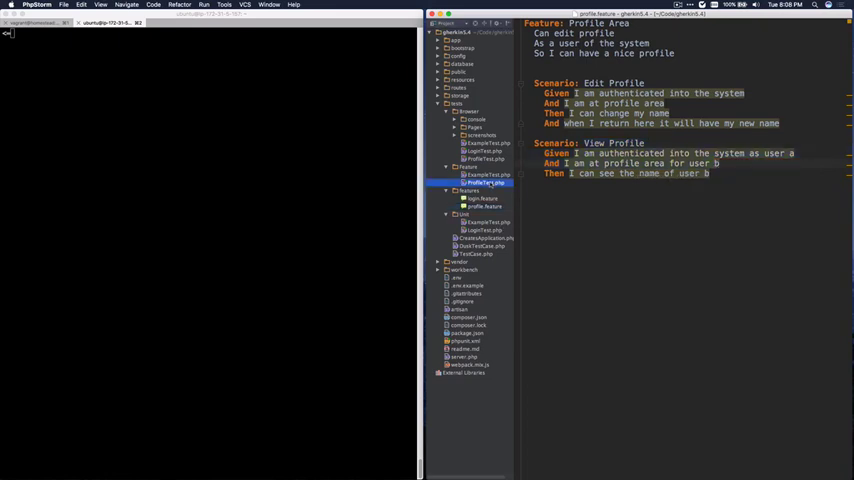
{"action": "left_click", "coordinate": [484, 184]}
{"action": "type", "text": "pickle appen"}
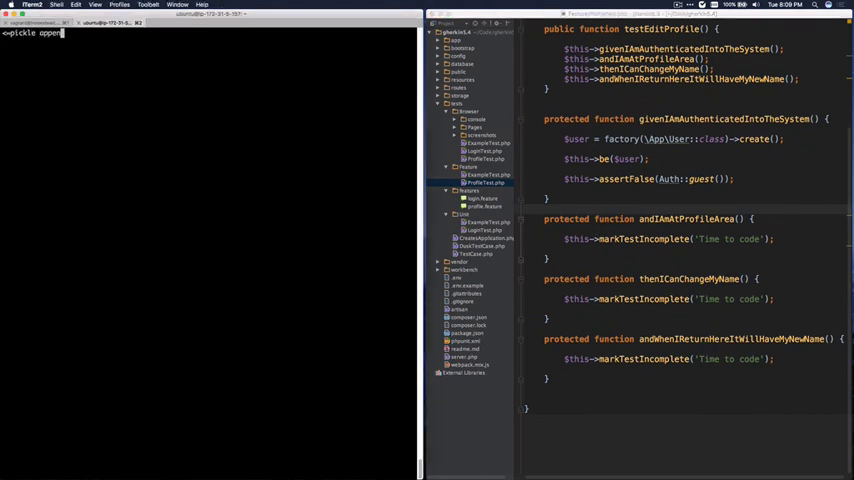
- Run gherkin append tests/features/profile.feature and review the added testViewProfile and step methods in ProfileTest.php
{"action": "type", "text": "tests/"}
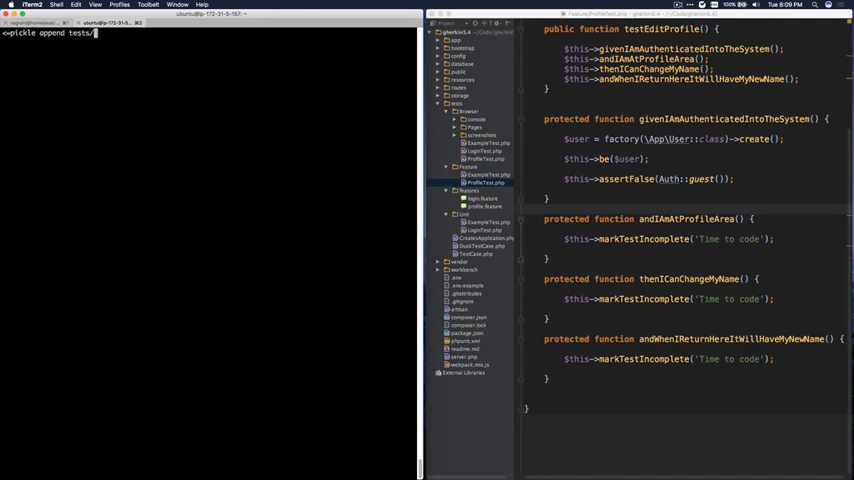
{"action": "key", "text": "Return"}
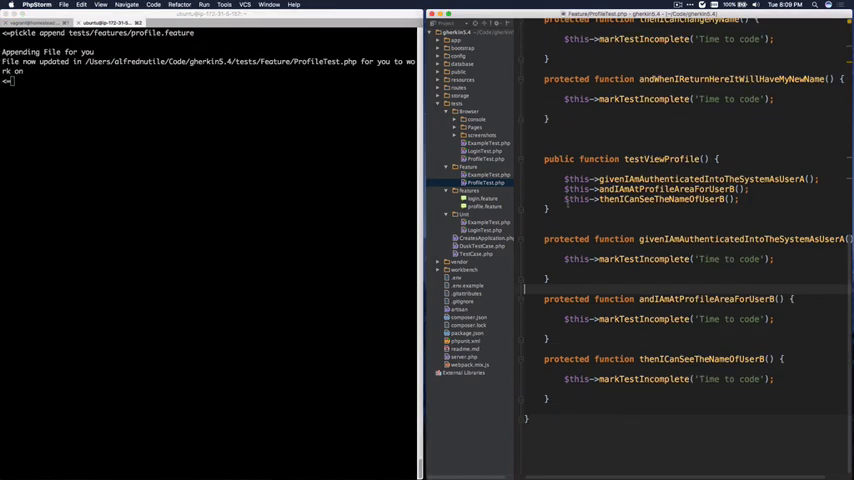
{"action": "double_click", "coordinate": [660, 158]}
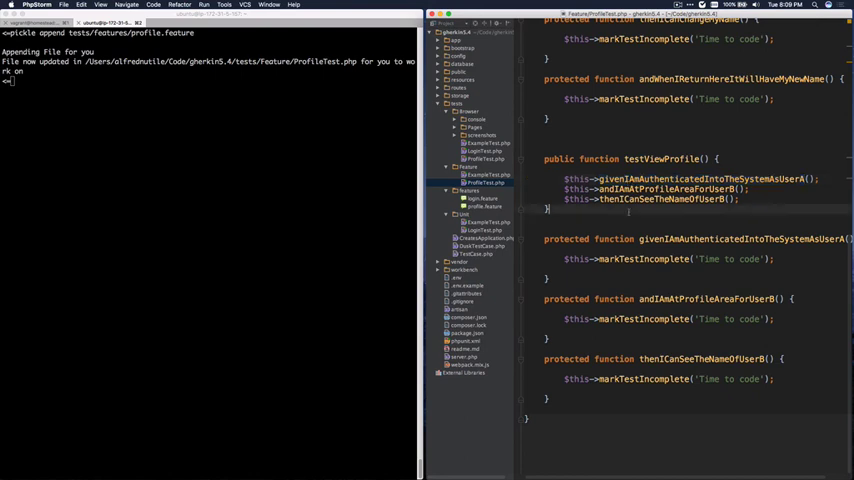
{"action": "scroll", "scroll_direction": "up", "scroll_amount": 3}
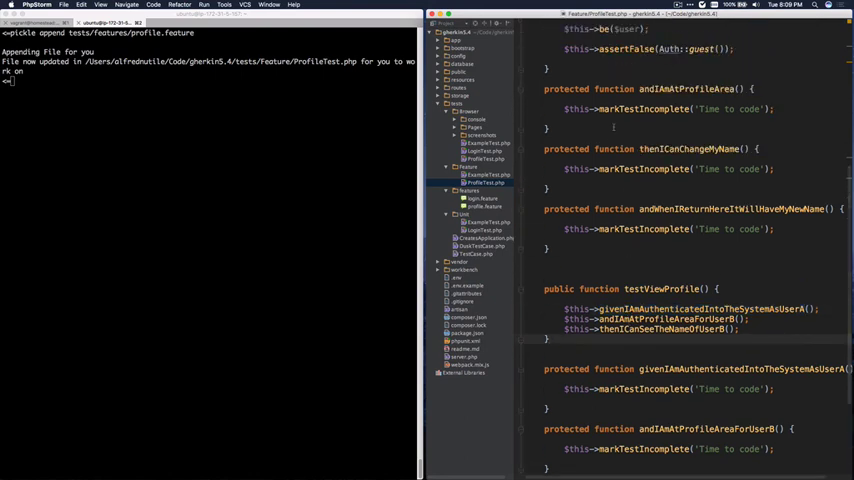
{"action": "scroll", "scroll_direction": "up", "scroll_amount": 3}
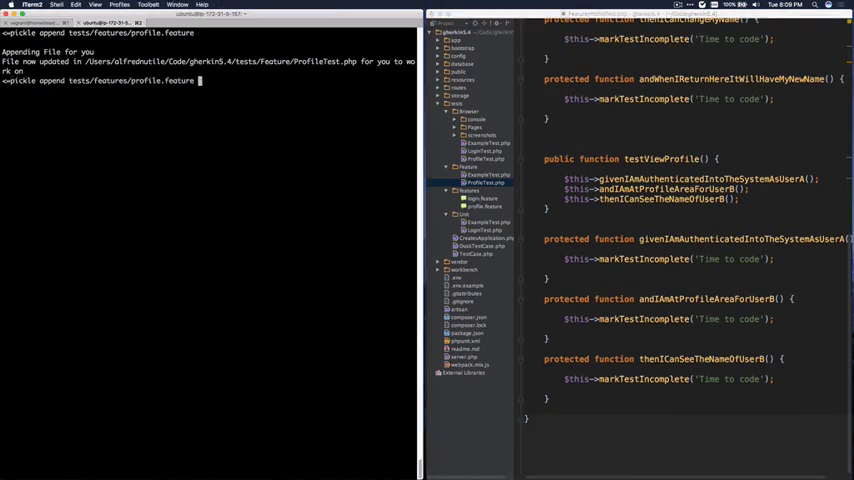
- Append the profile feature with --context=browser and view the new testViewProfile in tests/Browser/ProfileTest.php
{"action": "type", "text": "--context"}
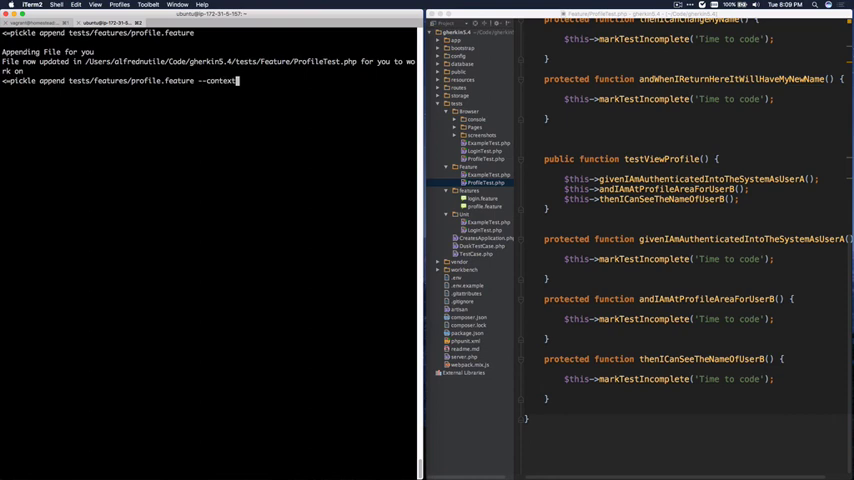
{"action": "type", "text": "browser"}
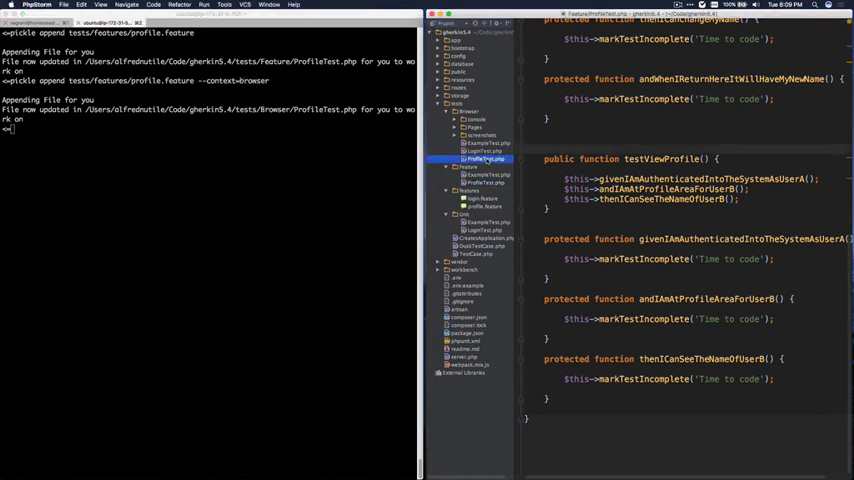
{"action": "left_click", "coordinate": [482, 158]}
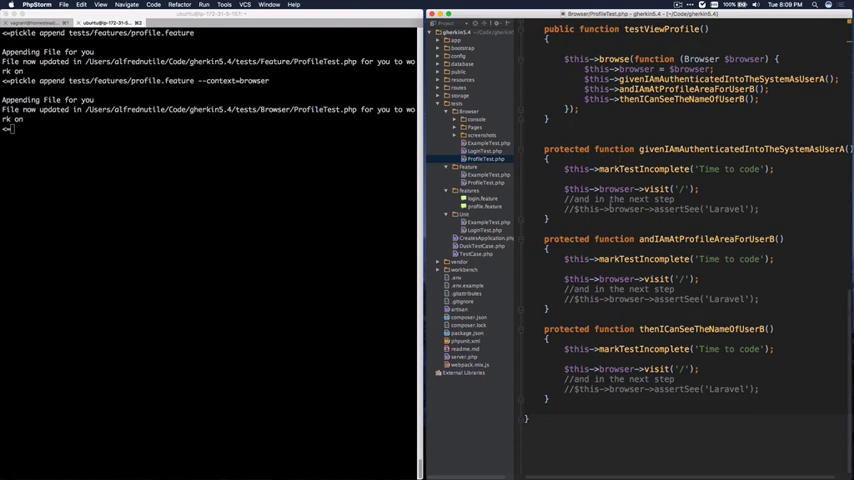